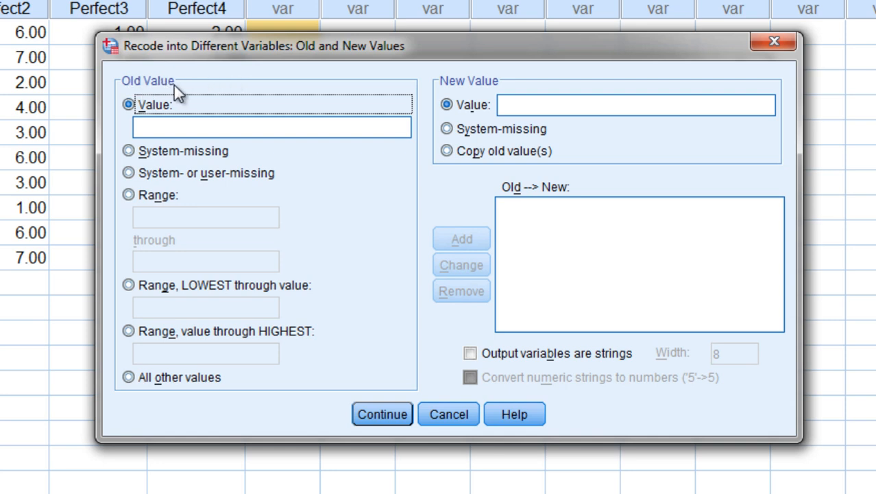
mouse_move(513, 85)
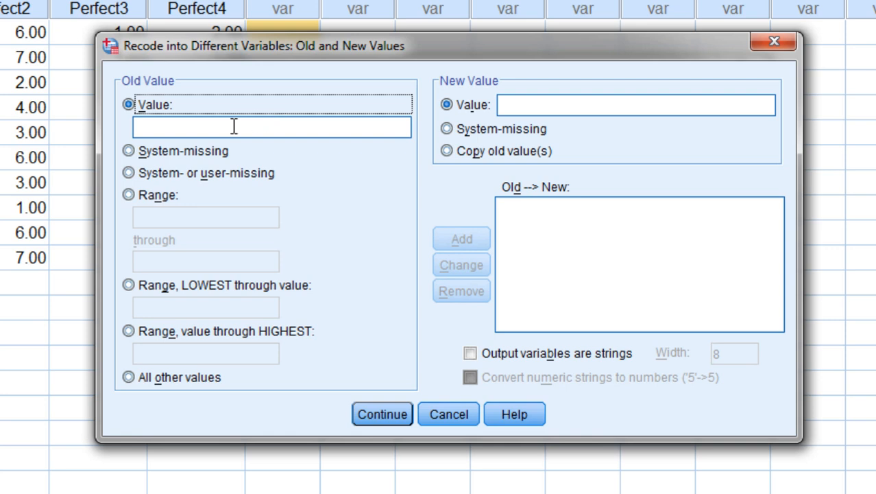
Step: Add recode rules mapping old values 1→7, 2→6 and 3→5
left_click(270, 127)
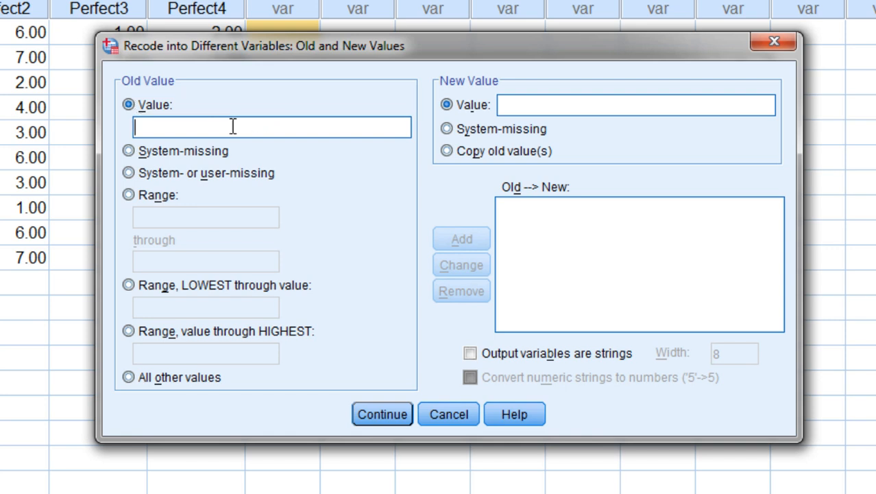
type("1")
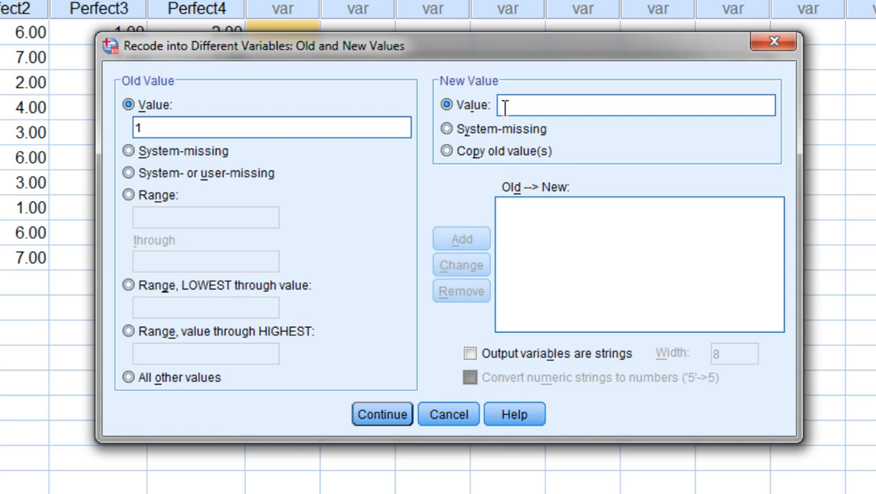
type("7")
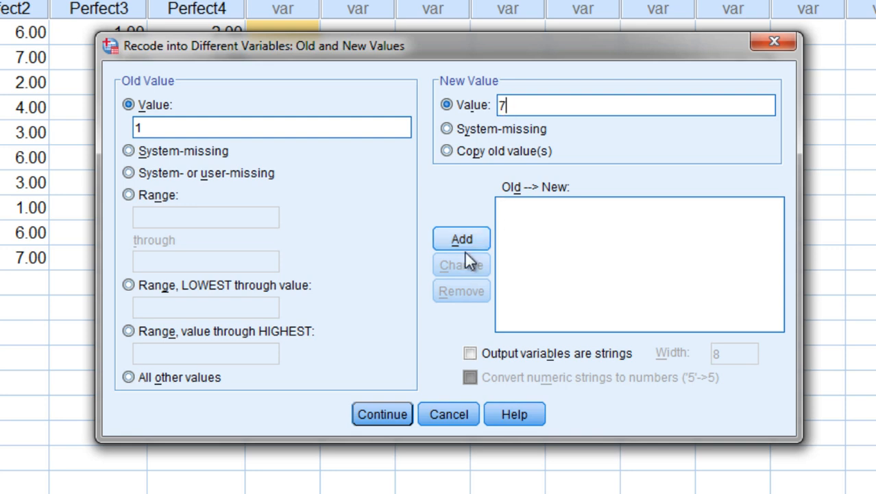
left_click(461, 238)
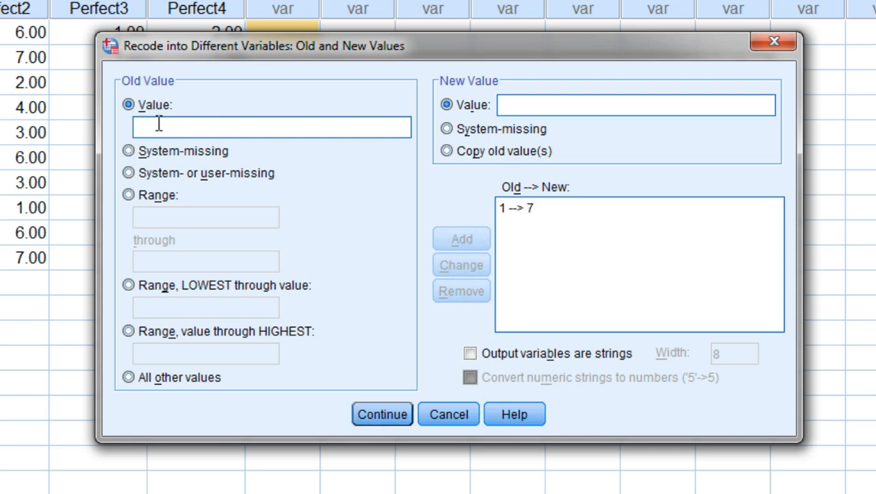
type("2")
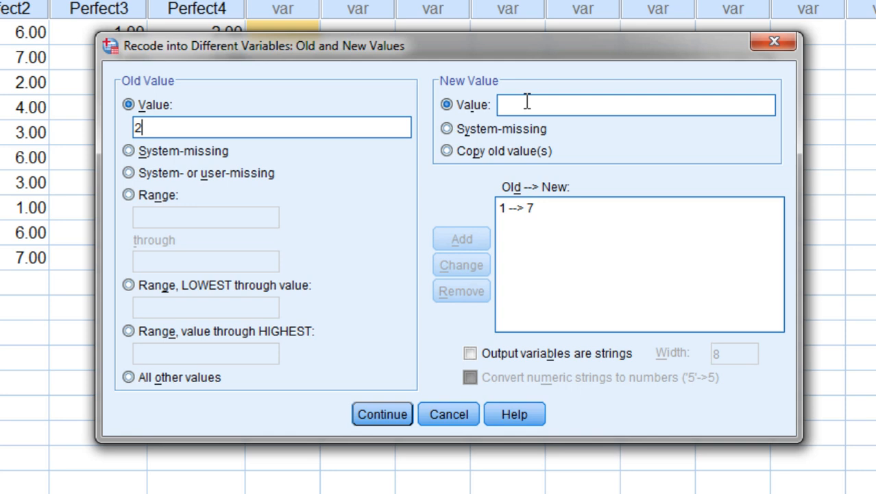
type("6")
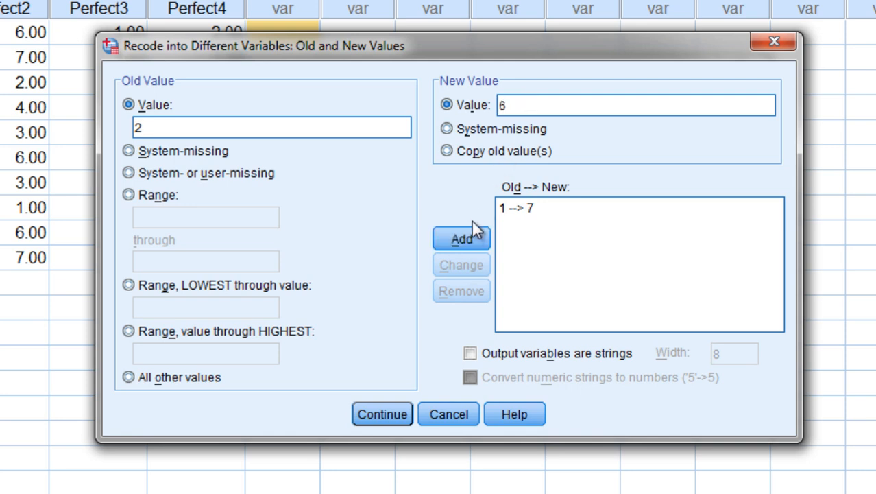
left_click(462, 238)
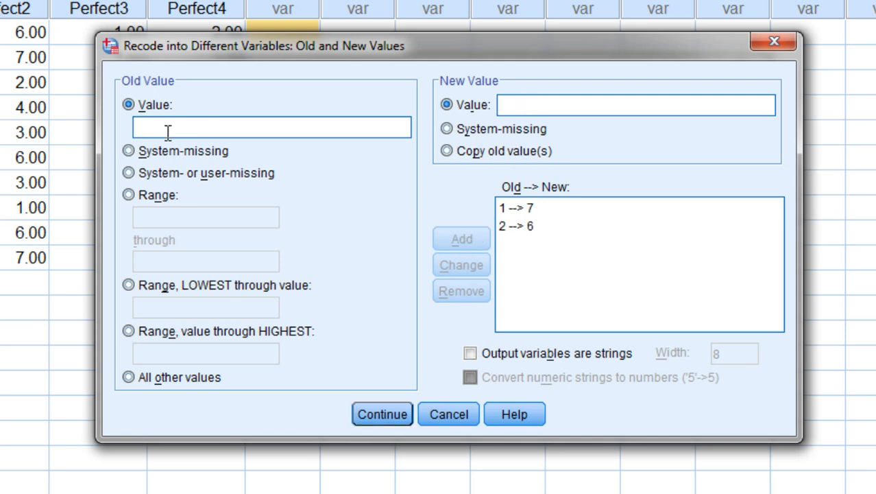
type("5")
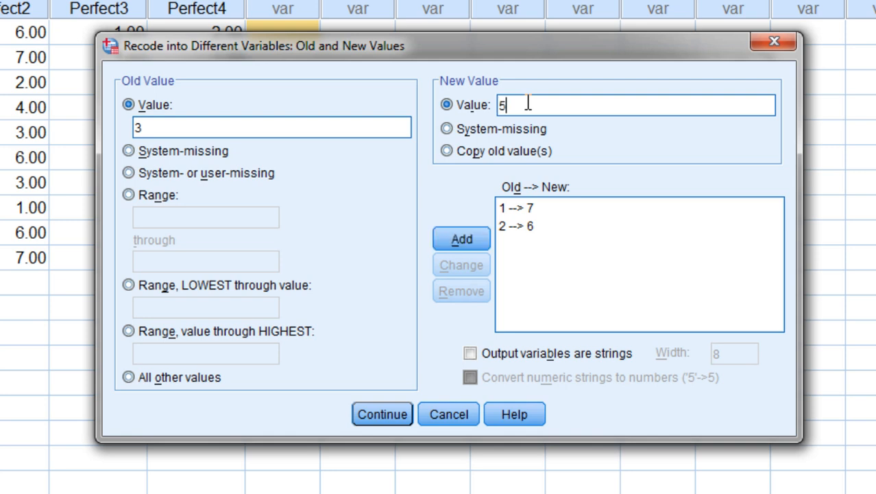
left_click(461, 238)
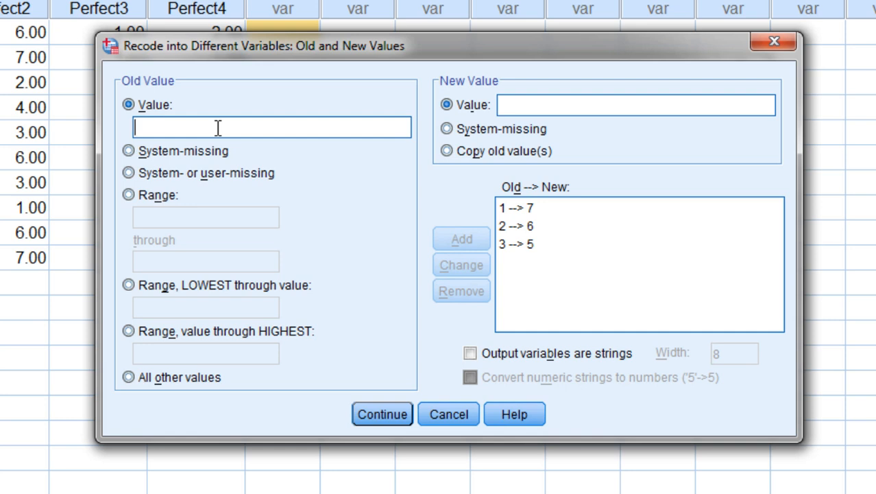
Step: Add the remaining recode rules 4→4, 5→3, 6→2 and 7→1
type("4")
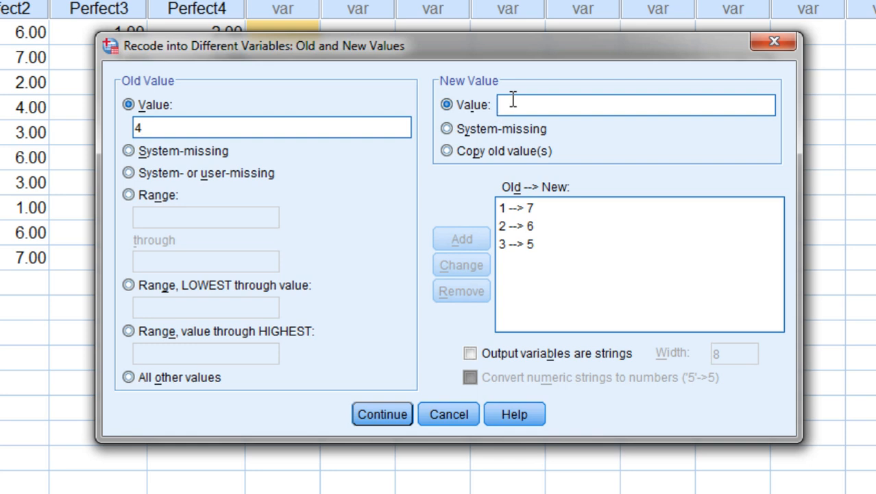
left_click(462, 238)
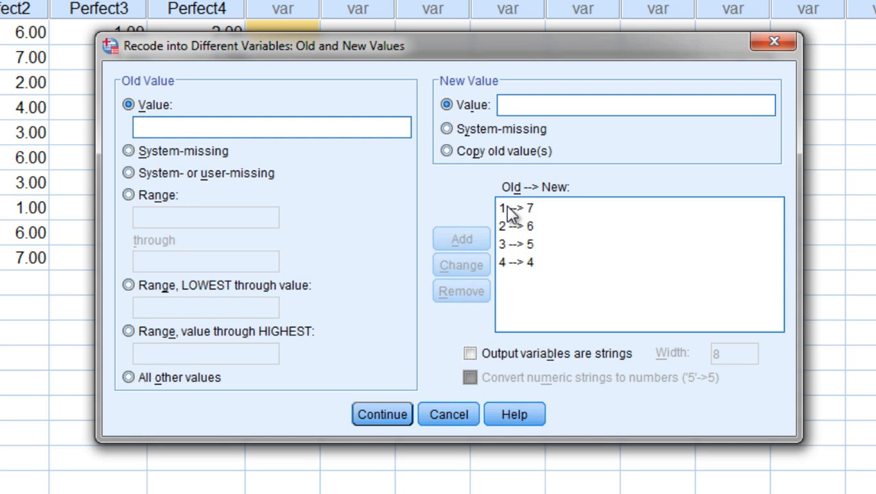
left_click(271, 127)
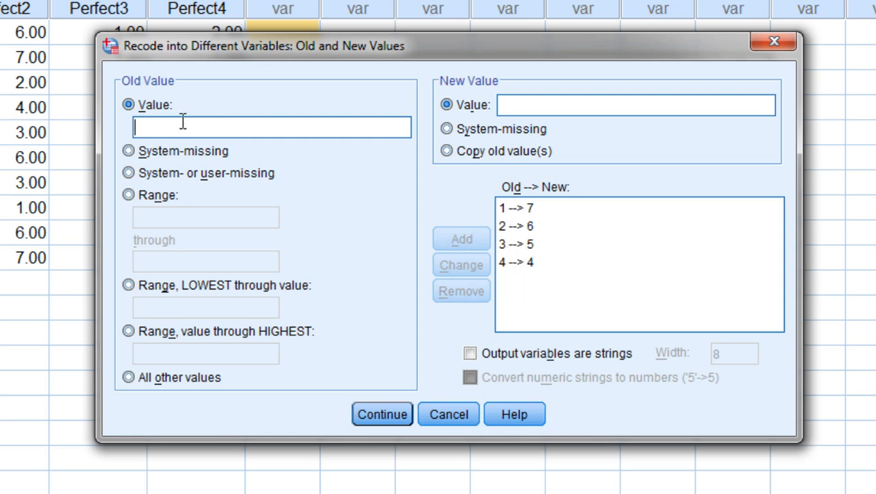
type("5")
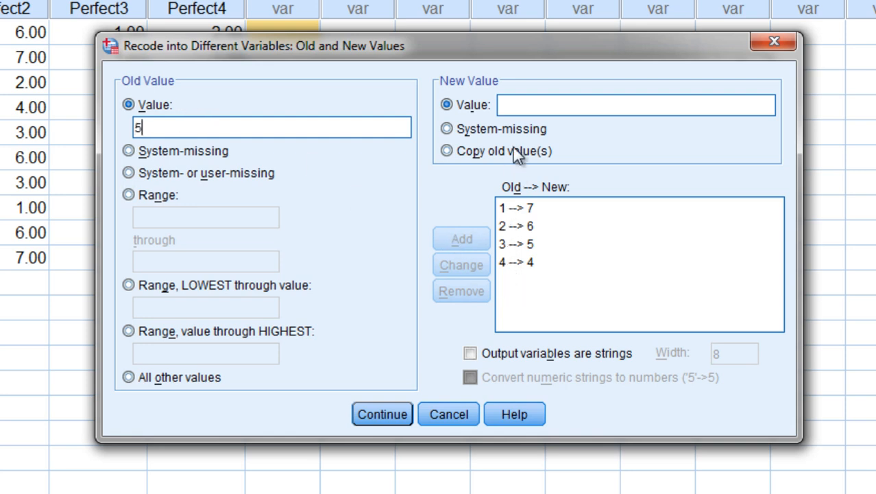
type("3")
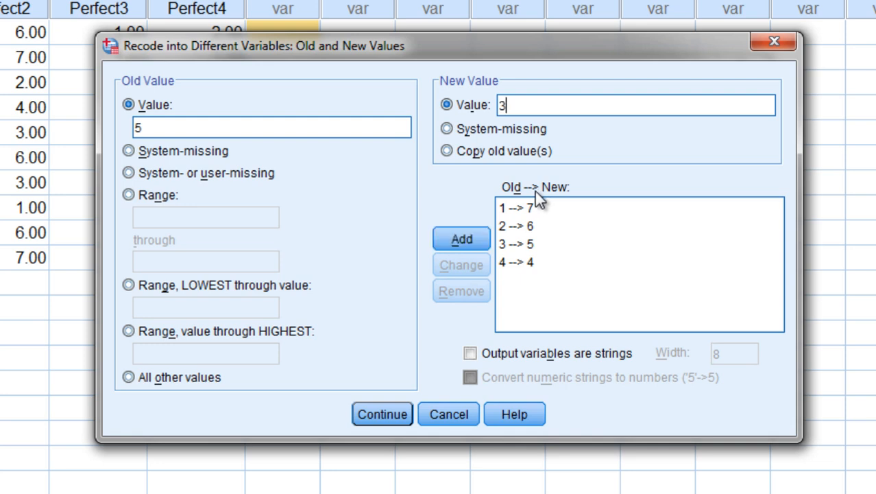
left_click(461, 238)
type("2")
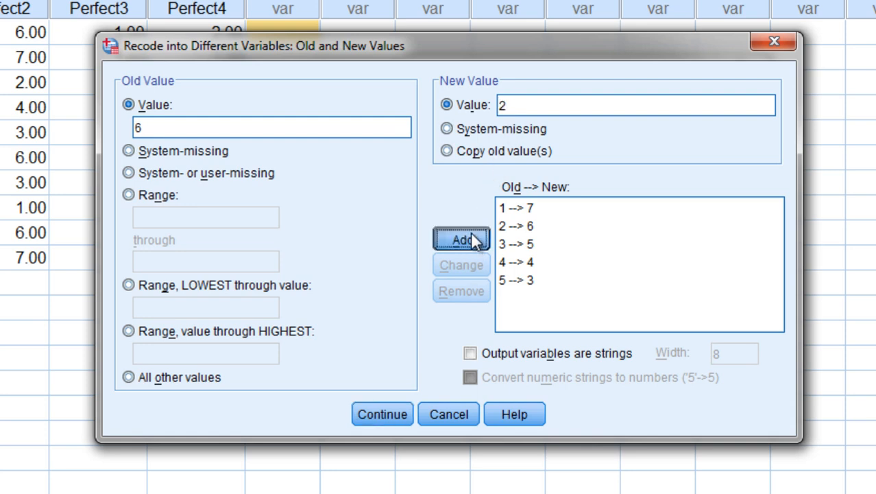
left_click(461, 238)
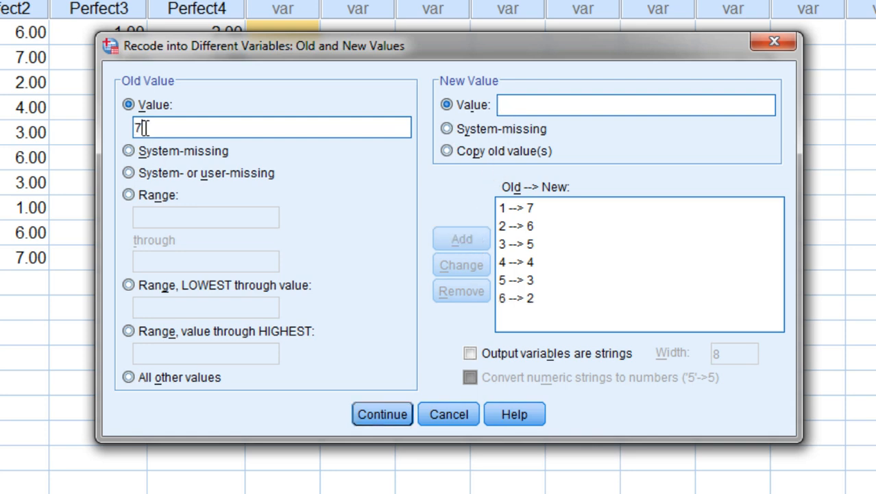
type("1")
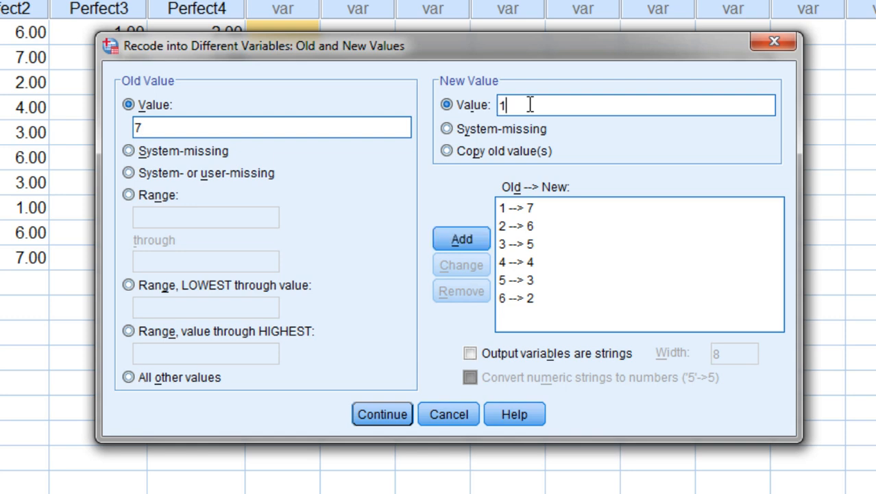
left_click(461, 238)
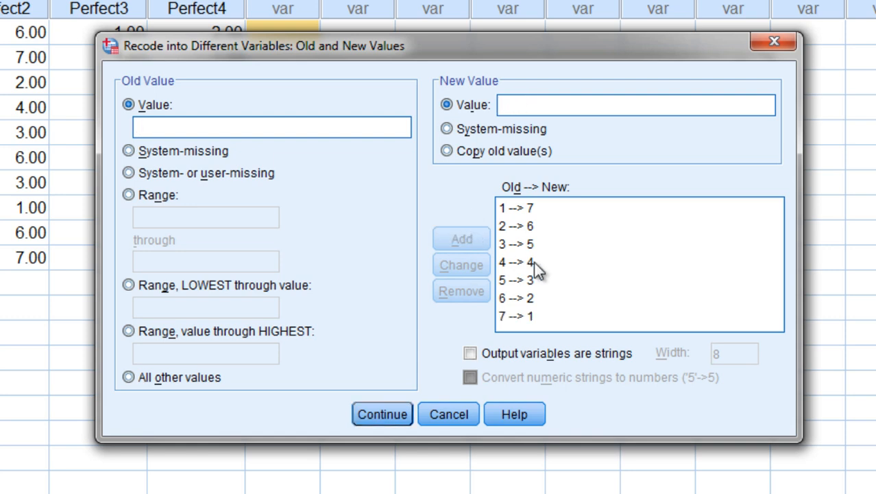
Step: Review the listed rules, including 1→7, 6→2 and 5→3, in the old-and-new-values list
left_click(514, 207)
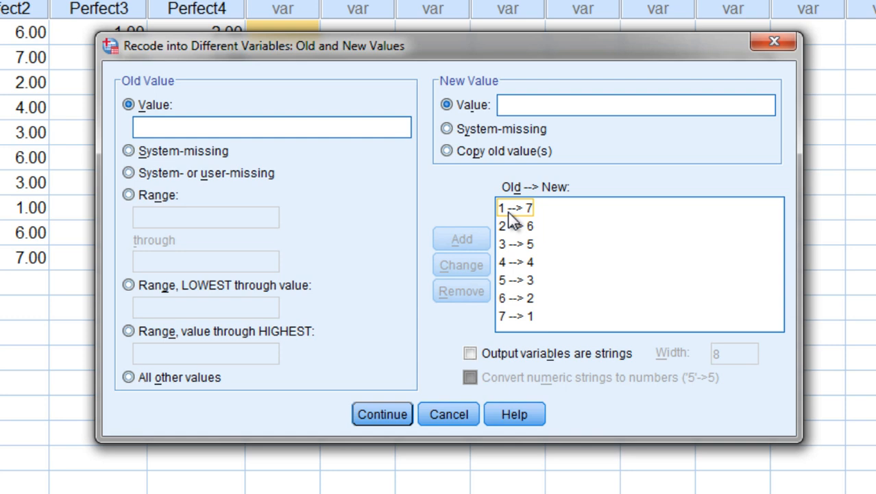
left_click(515, 297)
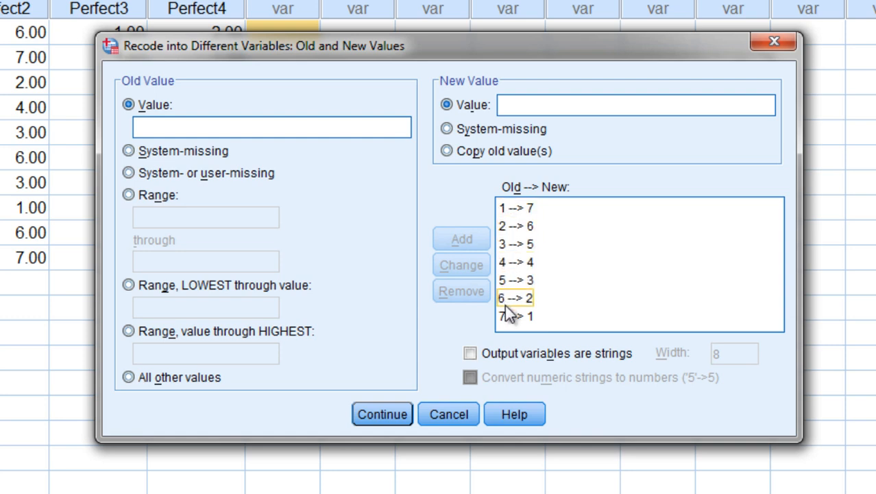
left_click(515, 207)
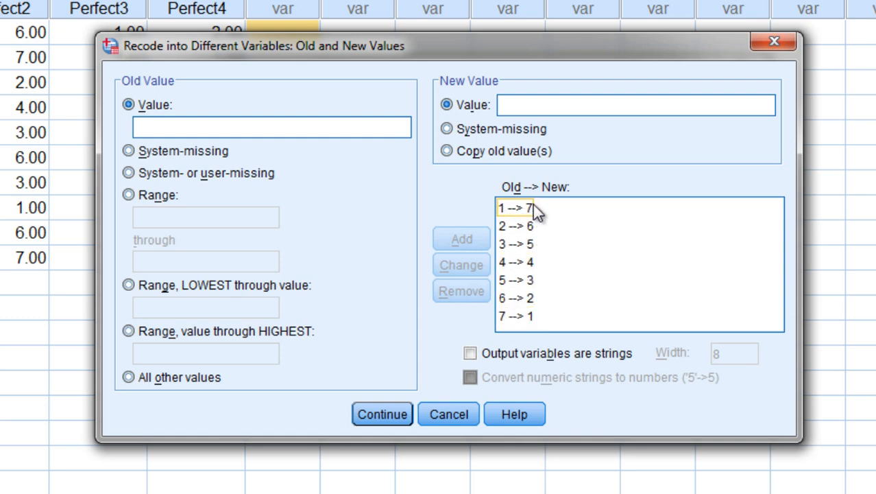
left_click(516, 279)
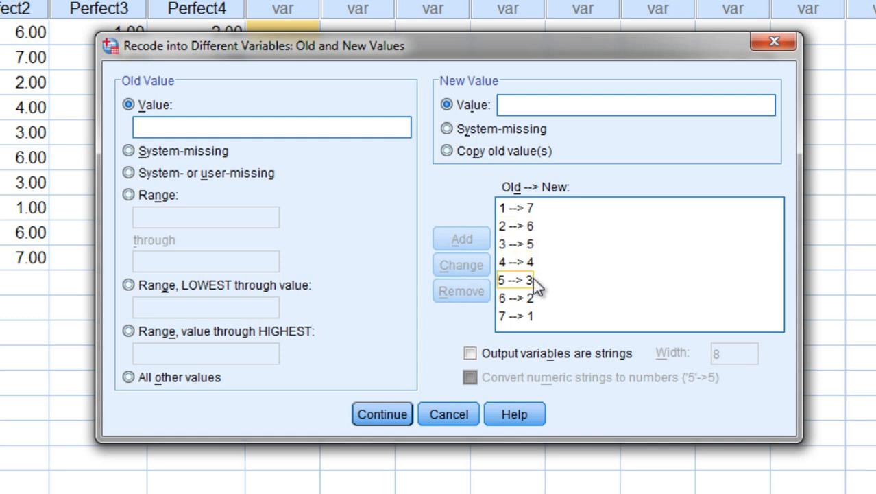
left_click(515, 226)
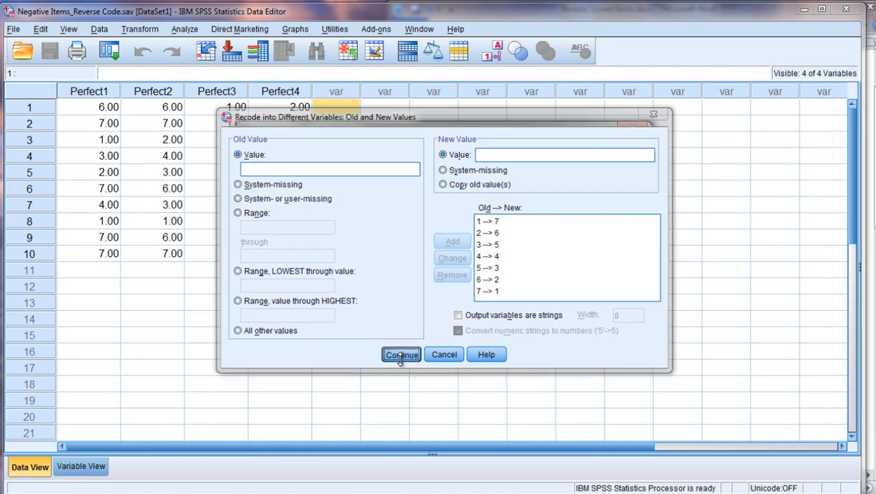
Step: Confirm the value mapping and run the recode creating Perfect3_r and Perfect4_r
left_click(401, 354)
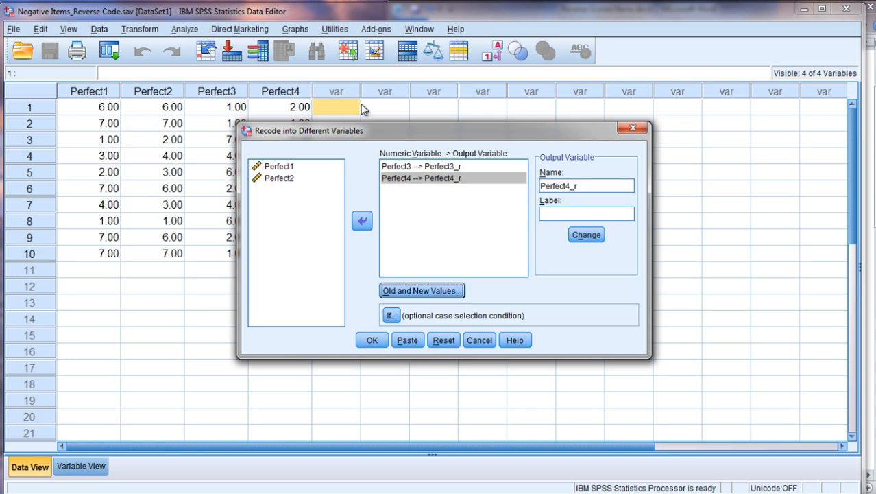
mouse_move(350, 101)
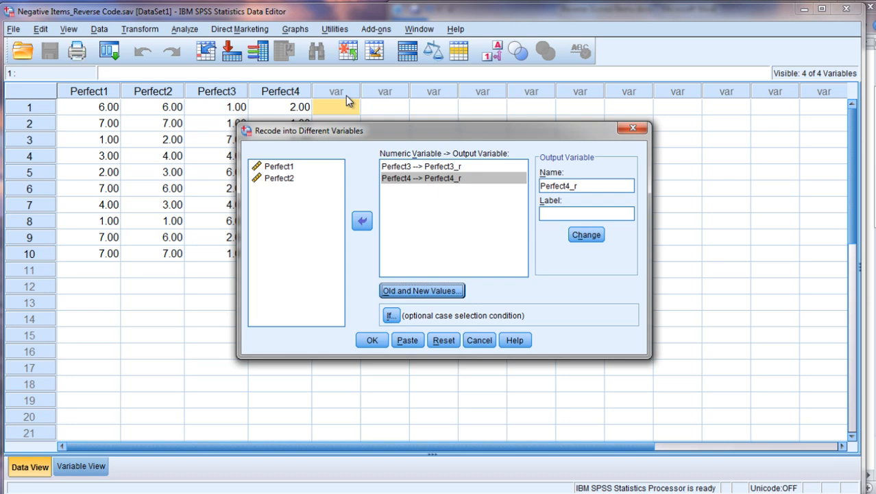
mouse_move(430, 216)
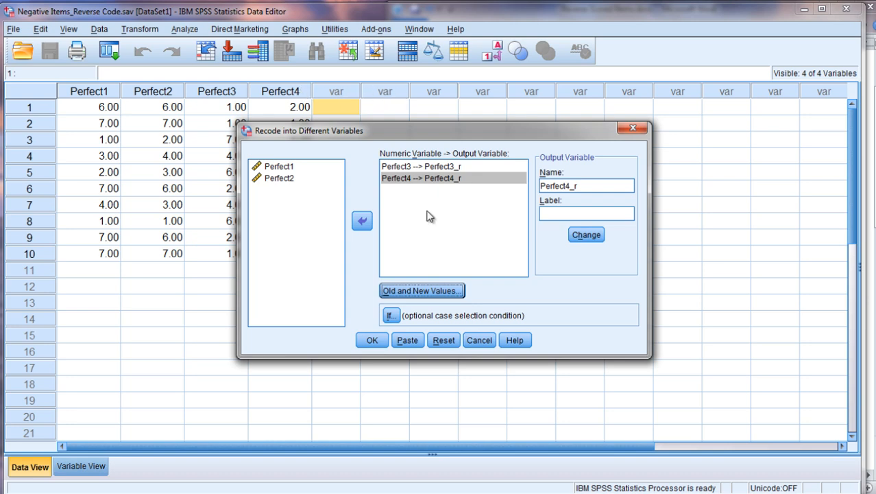
left_click(372, 339)
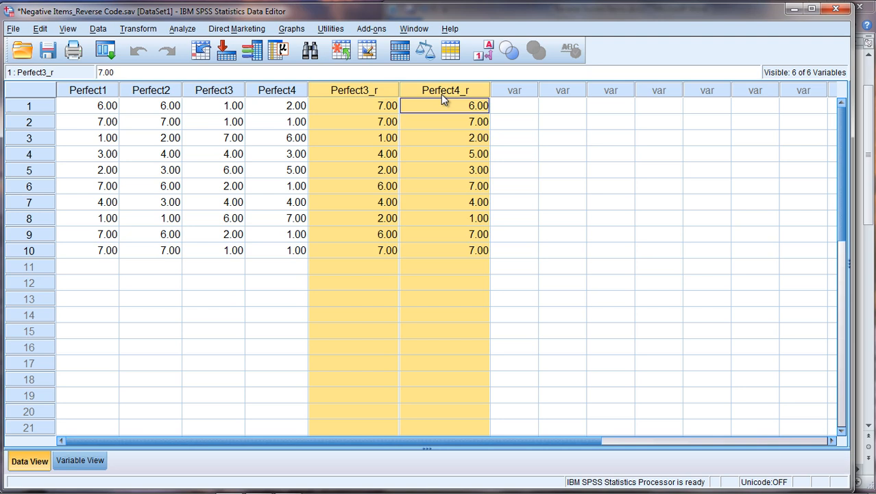
left_click(214, 105)
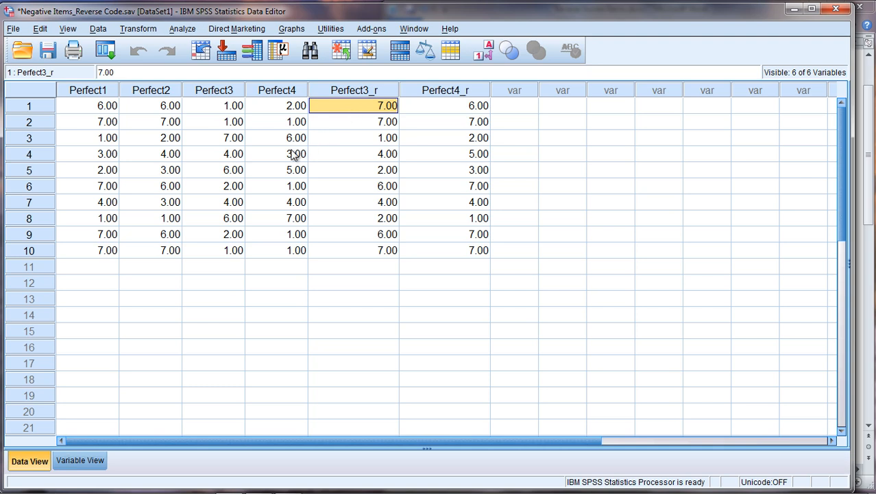
left_click(354, 153)
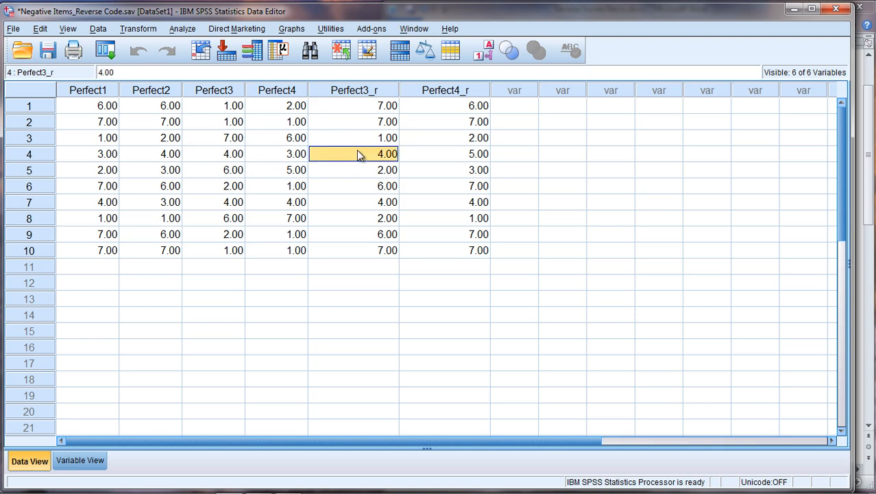
left_click(213, 169)
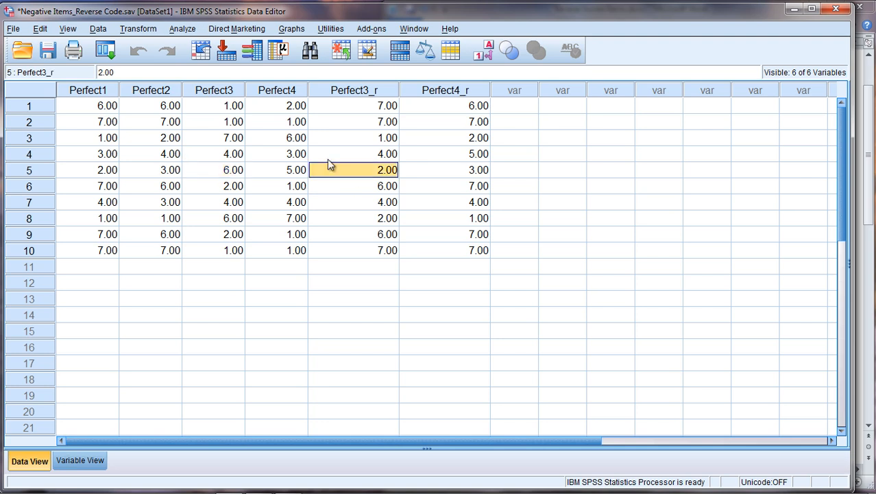
mouse_move(287, 130)
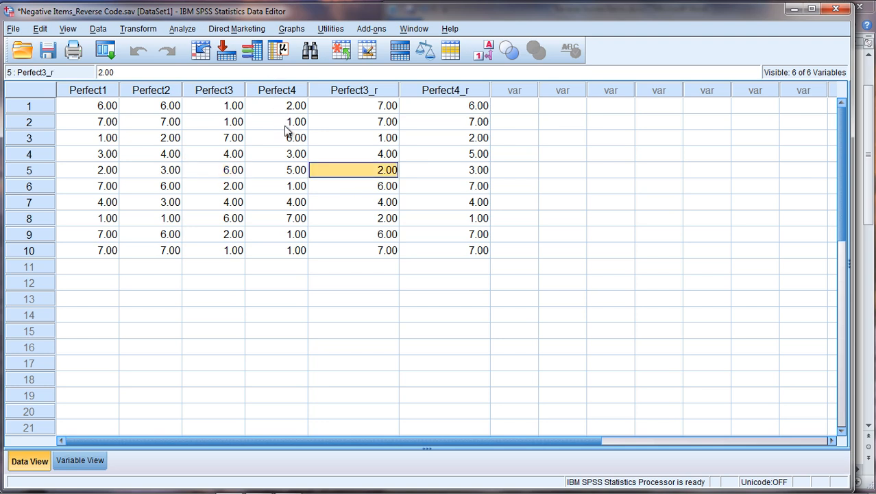
left_click(445, 121)
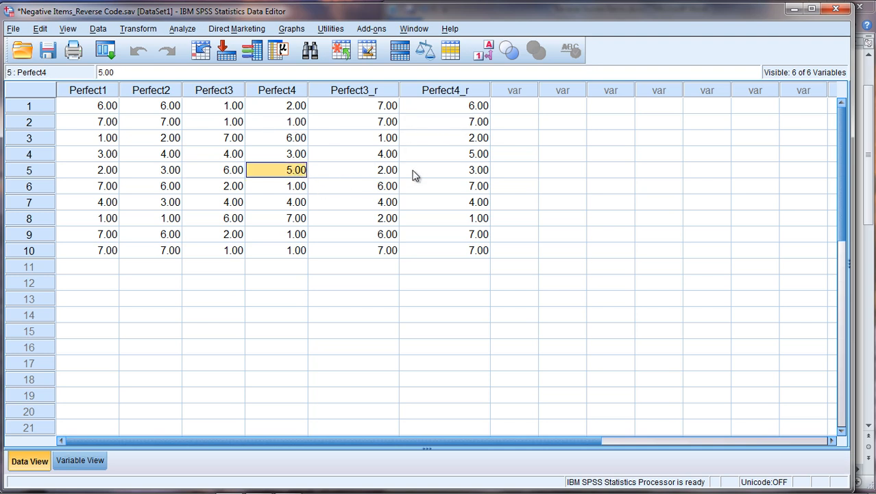
left_click(444, 170)
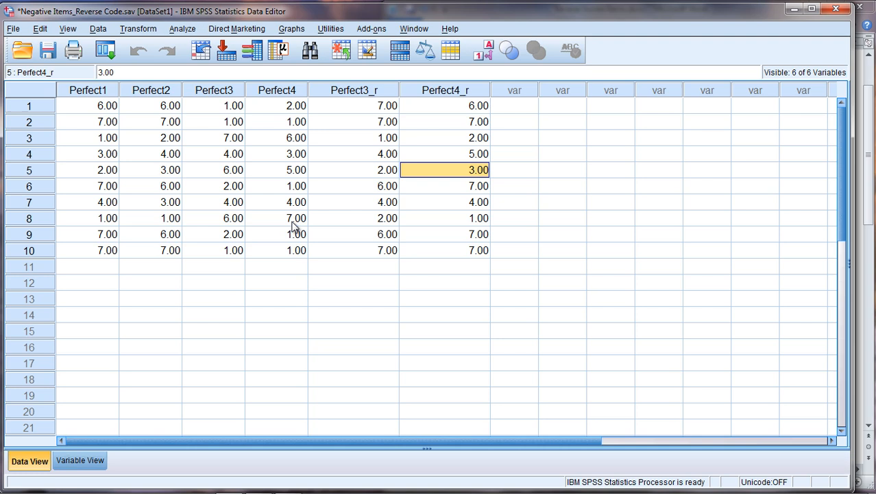
left_click(444, 218)
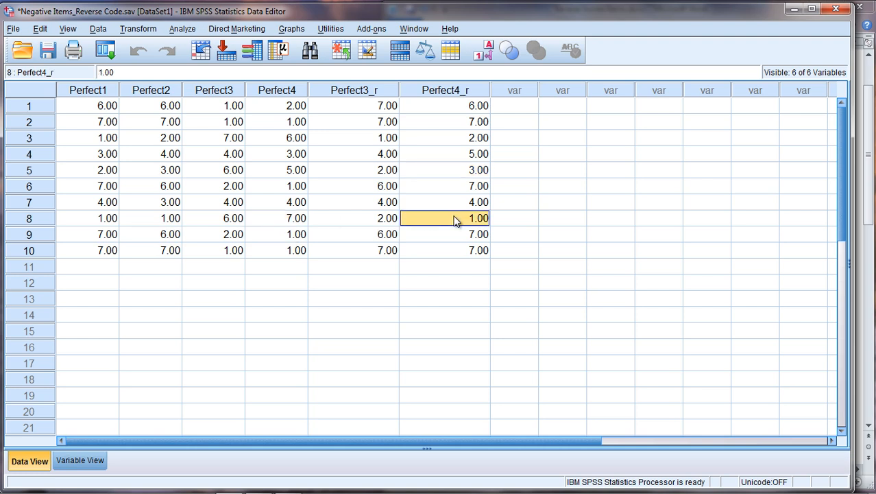
mouse_move(534, 246)
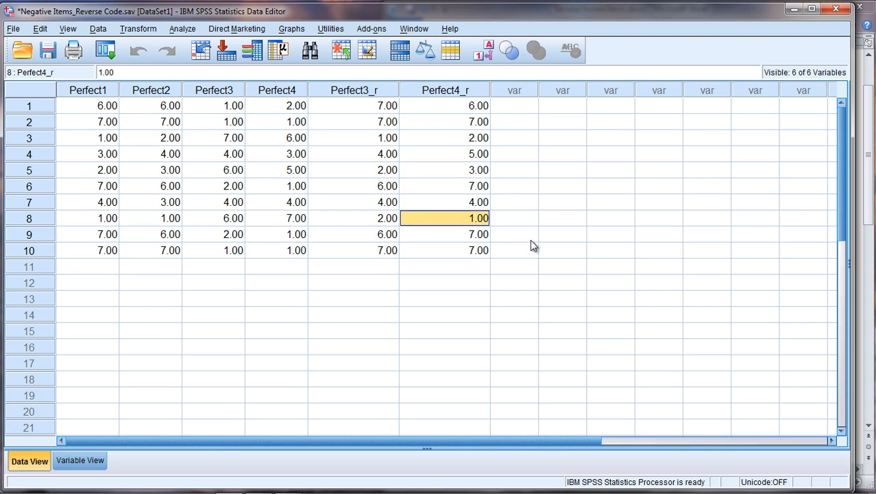
left_click(514, 234)
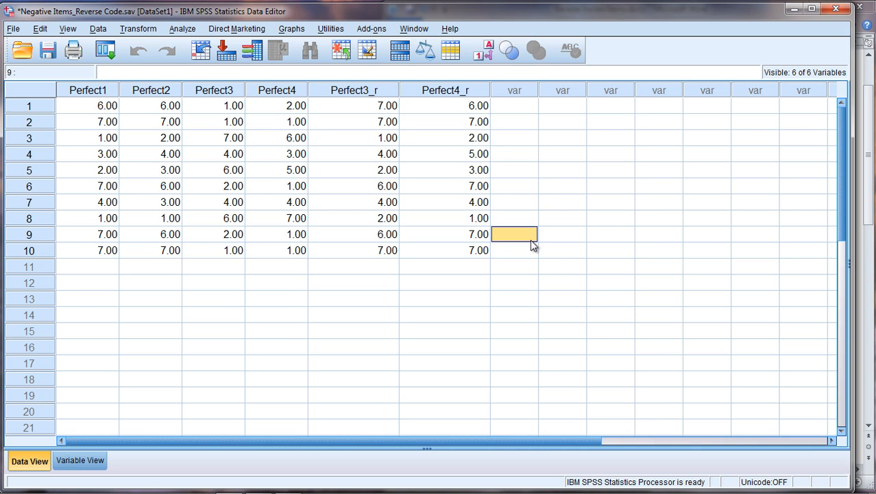
mouse_move(496, 183)
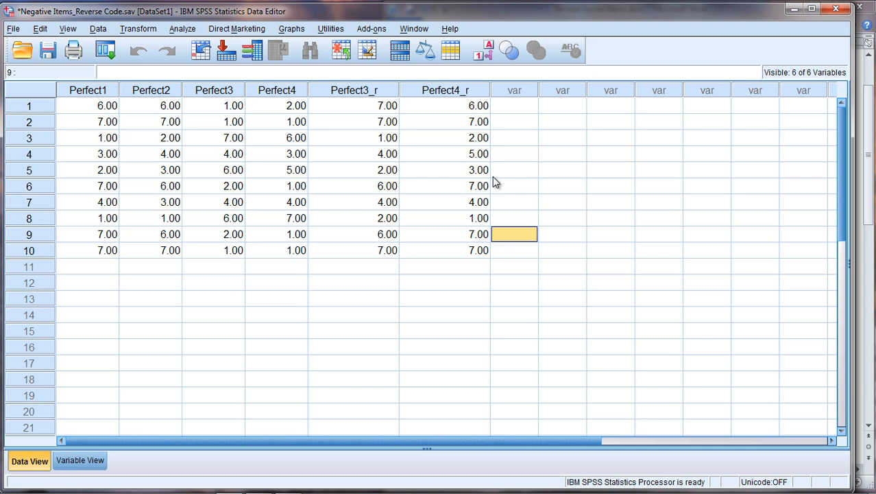
mouse_move(94, 104)
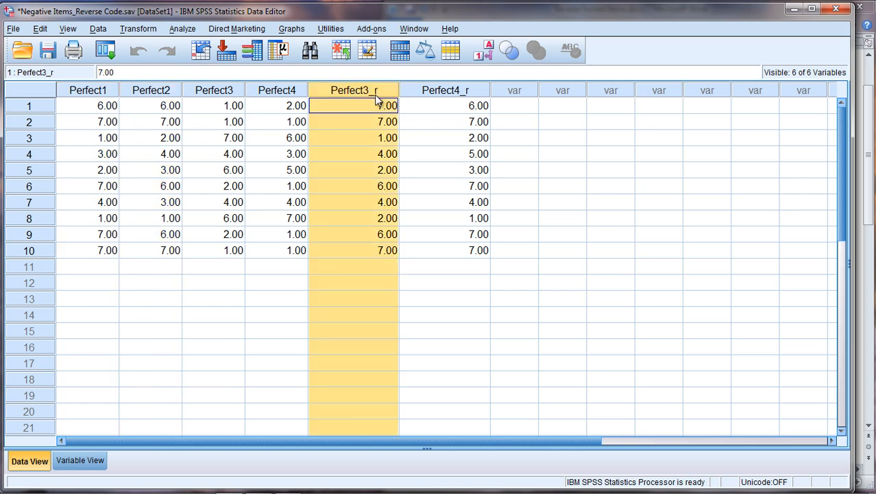
left_click(445, 105)
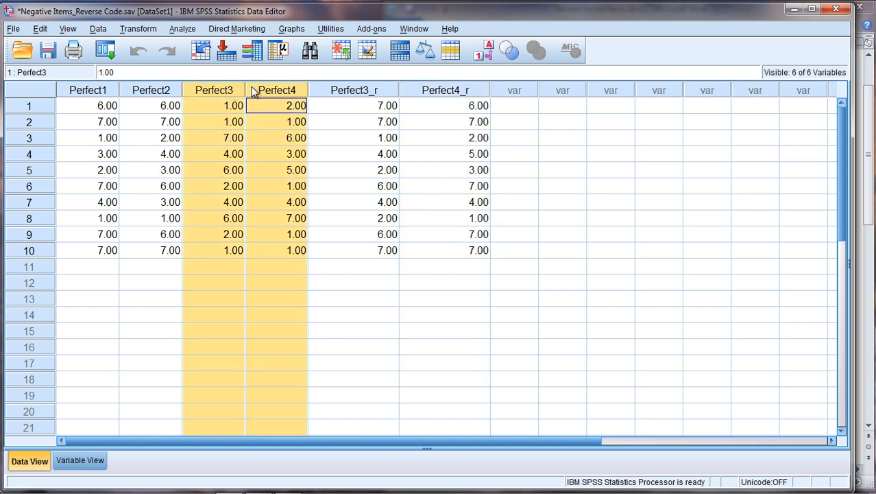
mouse_move(303, 153)
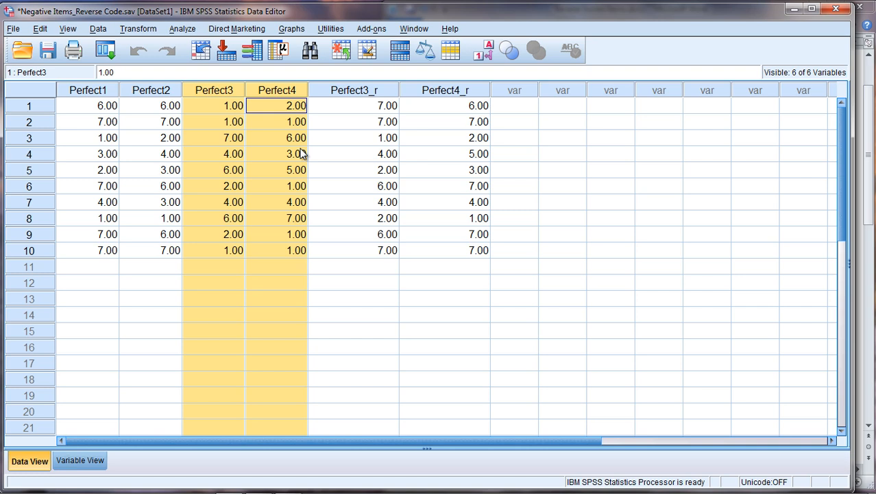
mouse_move(89, 112)
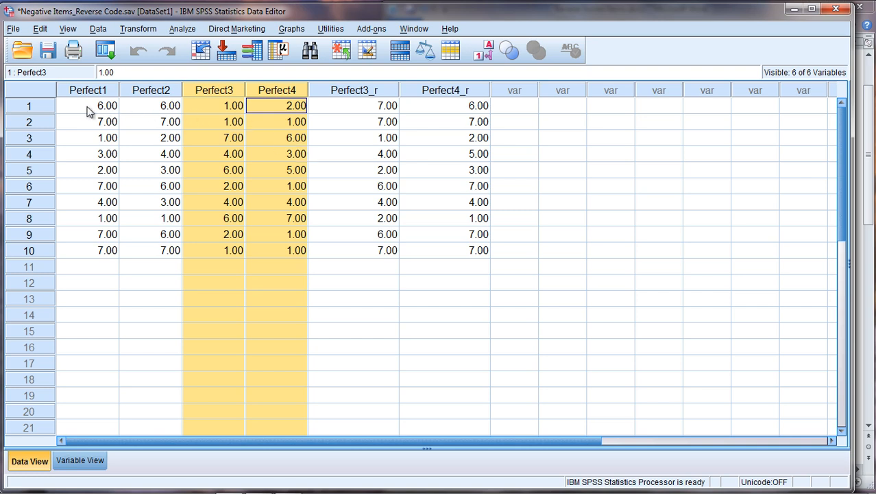
left_click(150, 106)
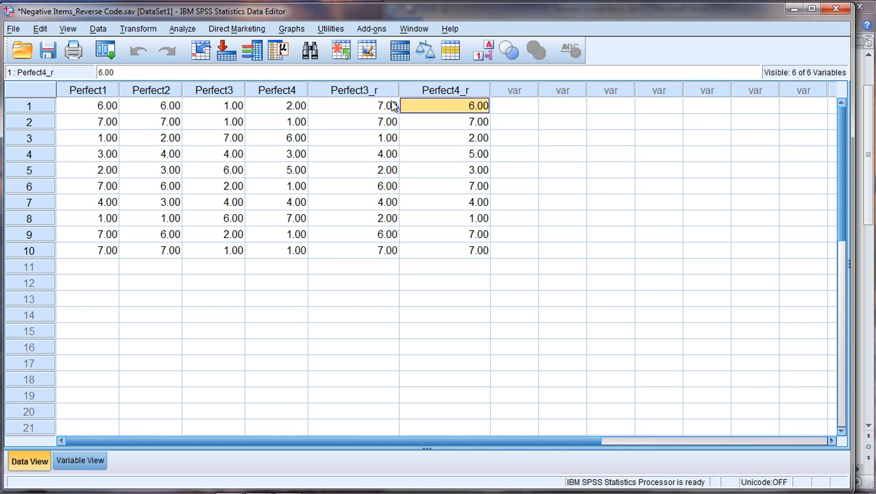
mouse_move(500, 113)
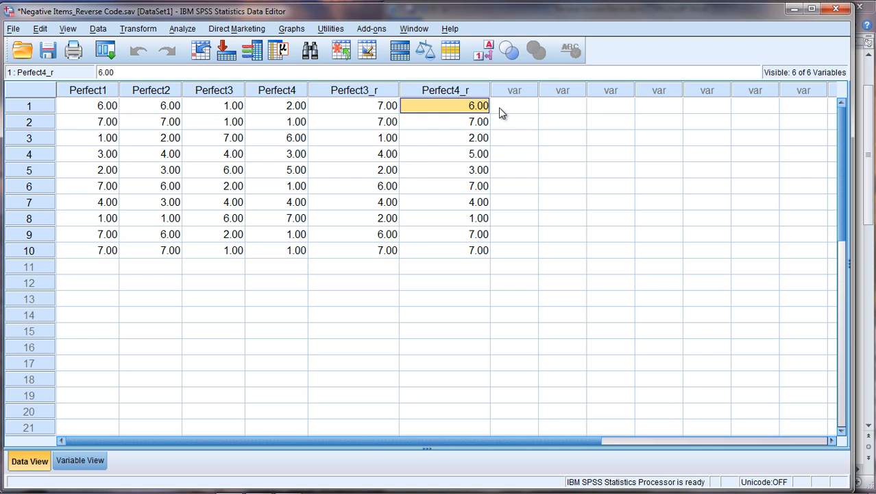
left_click(515, 106)
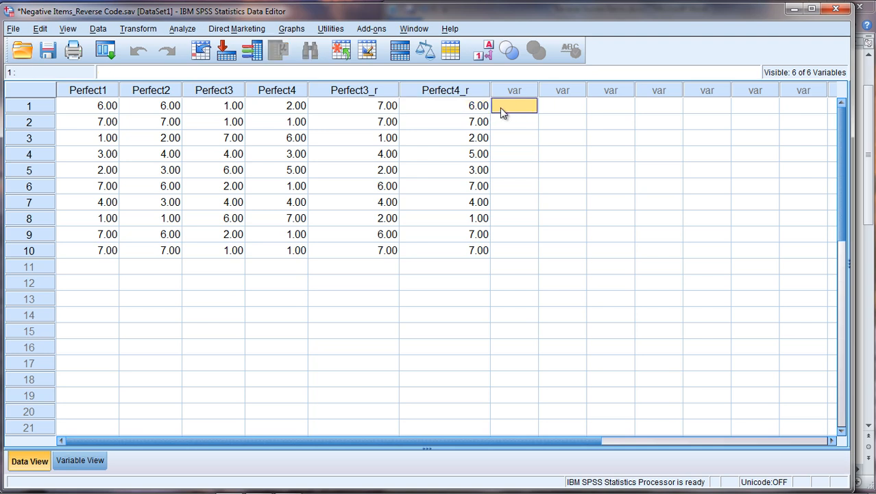